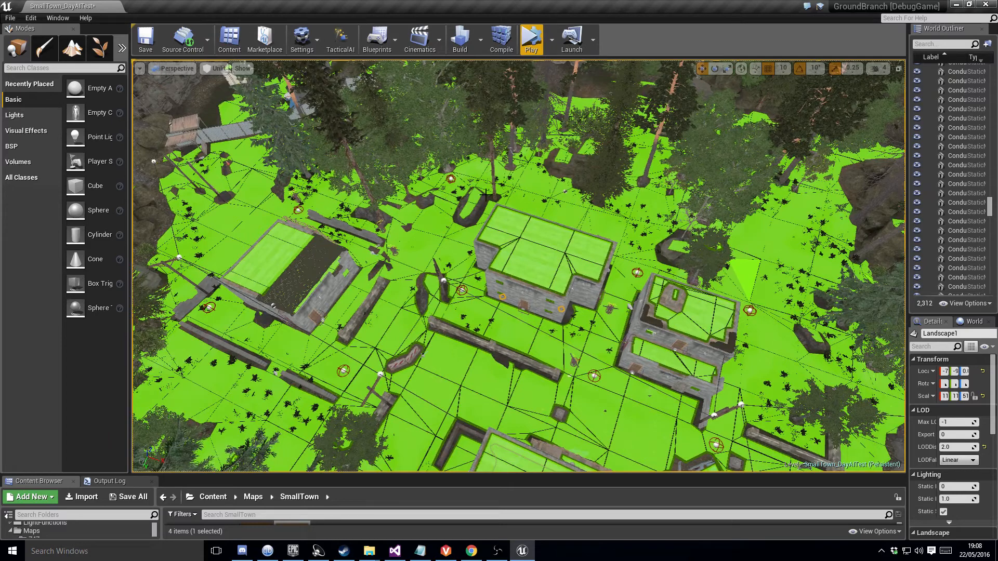
{"action": "mouse_move", "coordinate": [566, 223]}
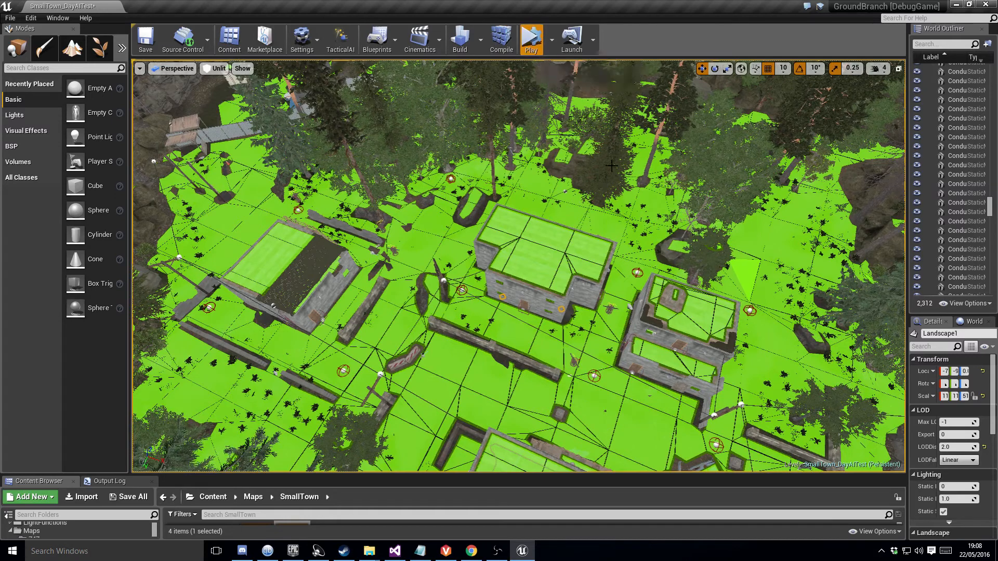
Step: Simulate the Small Town level so AI bots patrol the red waypoint graph
{"action": "left_click", "coordinate": [531, 38]}
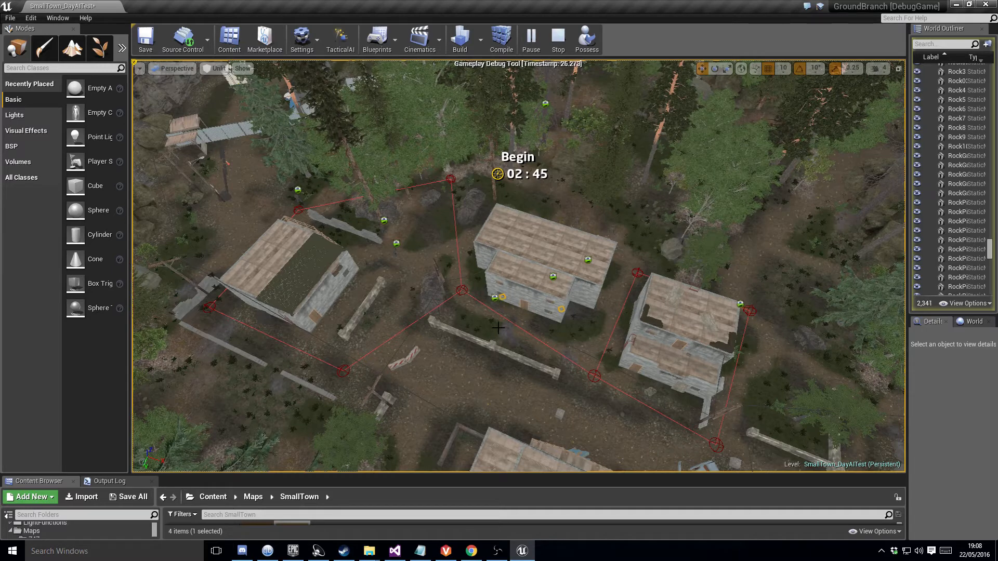
{"action": "mouse_move", "coordinate": [415, 383]}
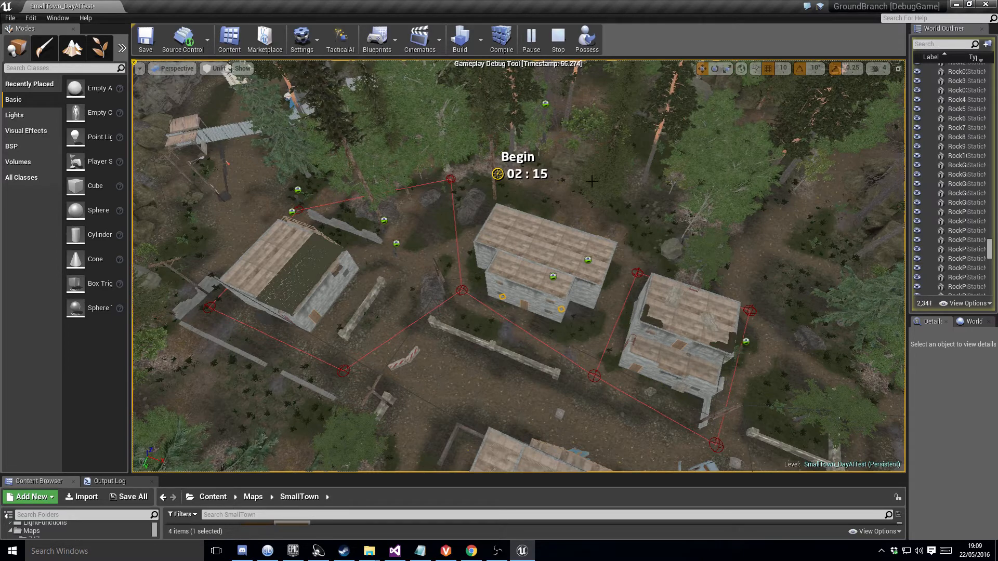
{"action": "mouse_move", "coordinate": [477, 365]}
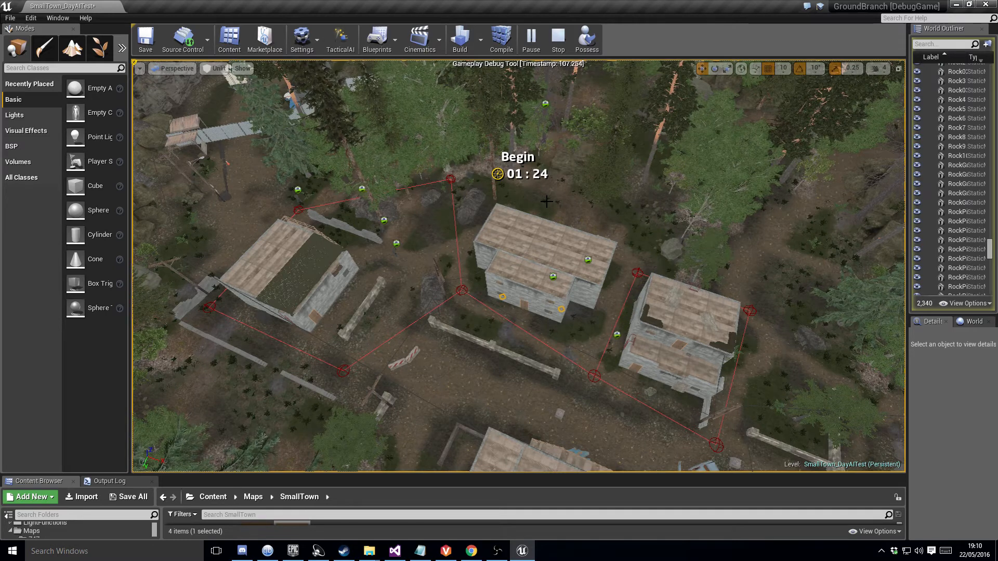
{"action": "mouse_move", "coordinate": [573, 104]}
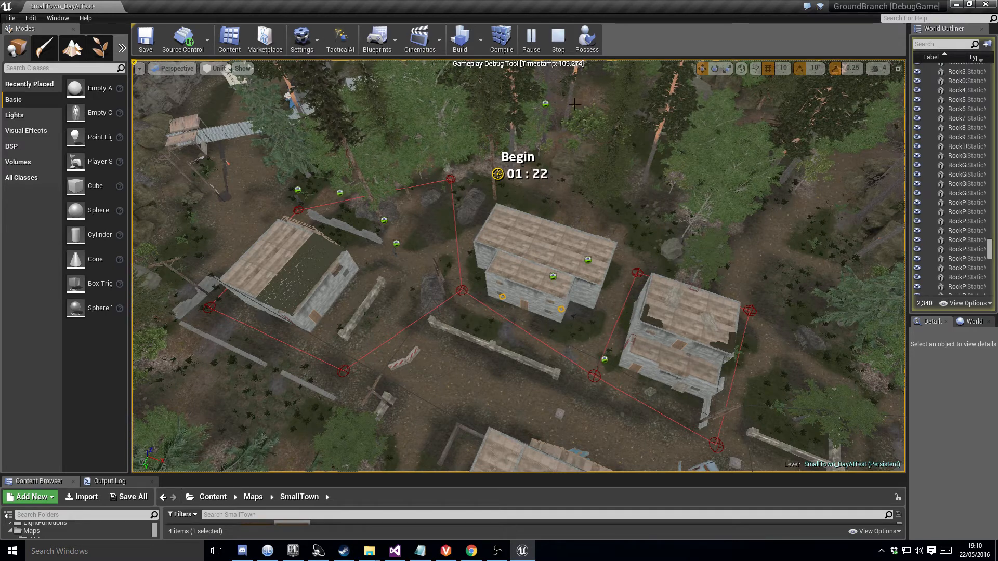